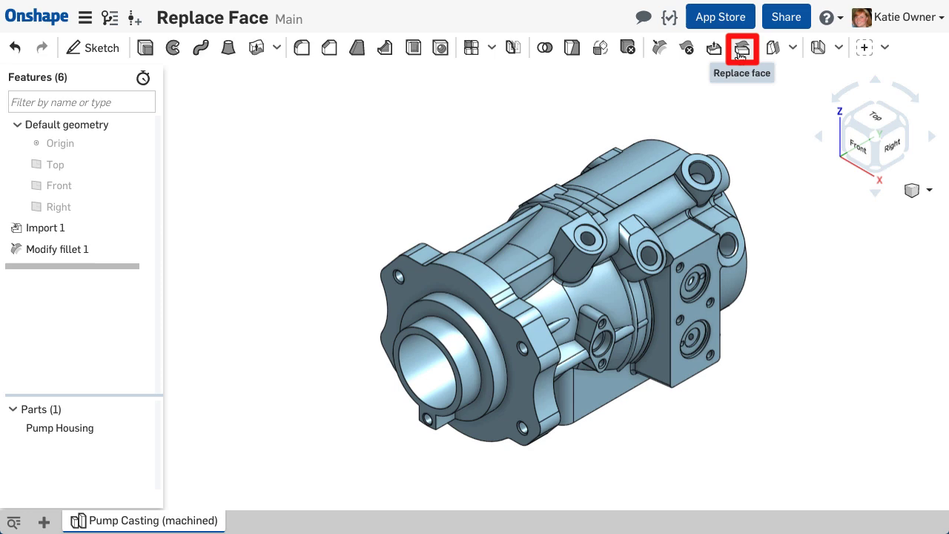
Step: Start a Replace face feature on the Pump Housing, selecting a first recessed underside face
left_click(741, 47)
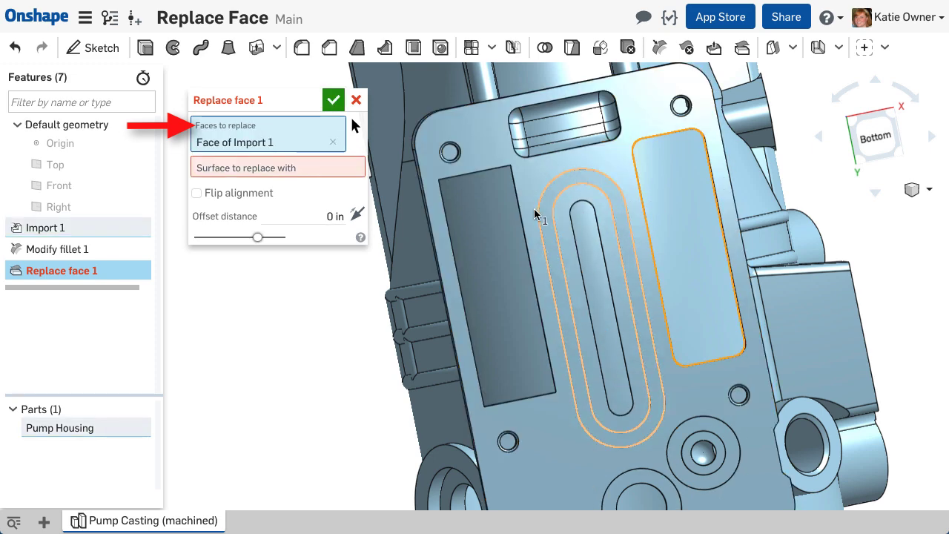
Step: Add another recessed pocket face and choose the surface to replace them with
left_click(488, 231)
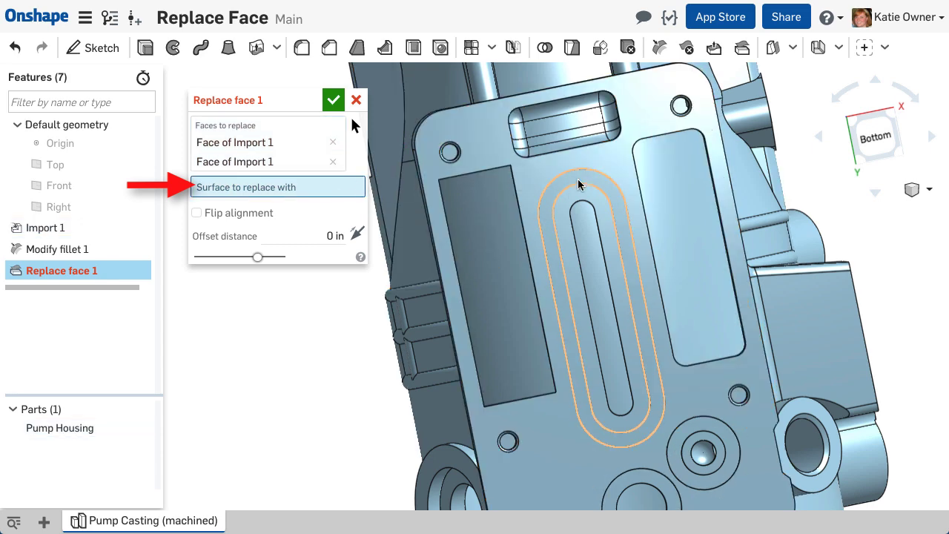
left_click(579, 186)
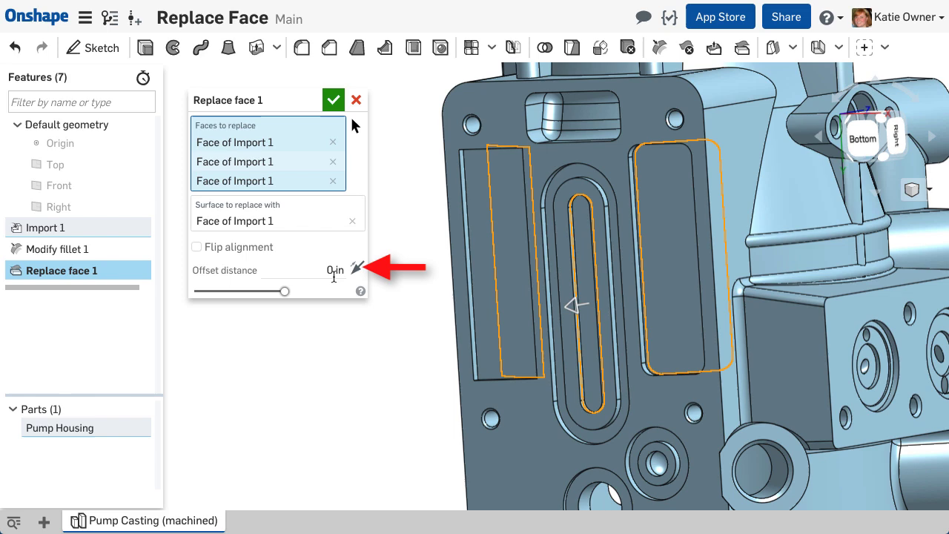
Step: Offset the replaced pump housing faces by 0.125 in, reversed direction
type(".125")
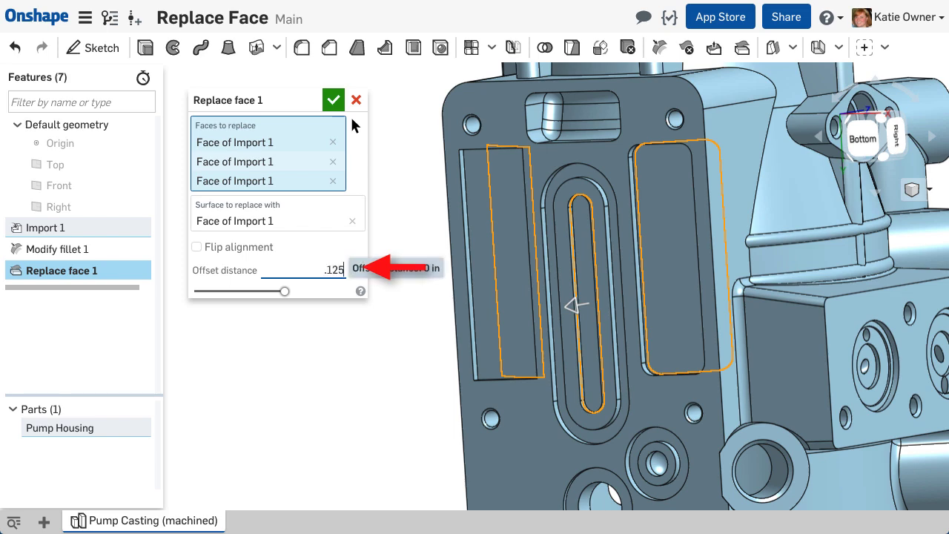
left_click(319, 270)
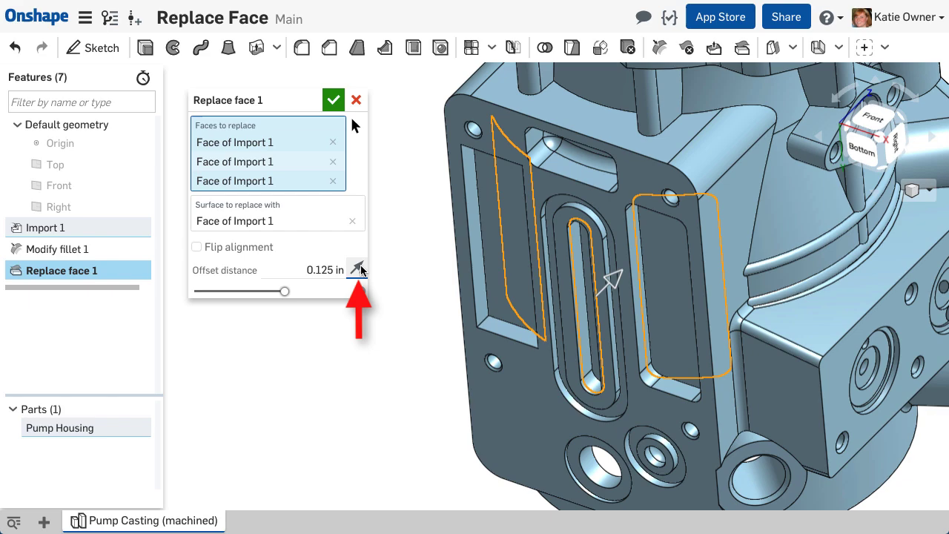
left_click(331, 100)
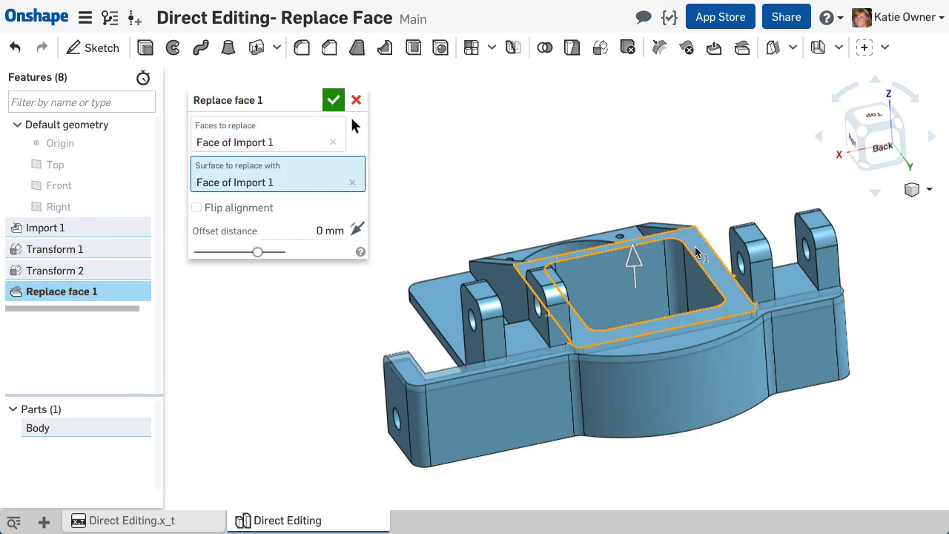
Step: Confirm the body's Replace face feature
left_click(333, 100)
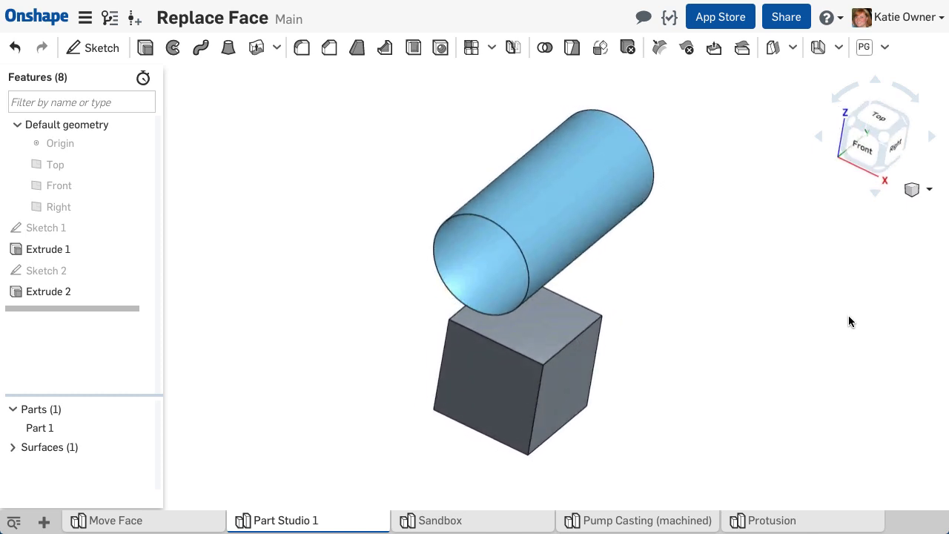
Step: Inspect Sketch 2's profile without changes, then zoom the model to fit
left_click(47, 270)
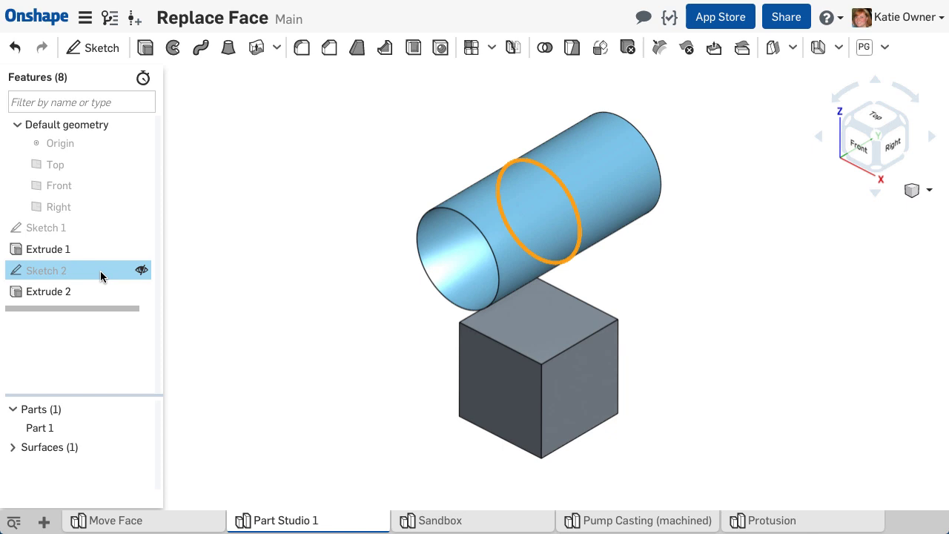
double_click(47, 270)
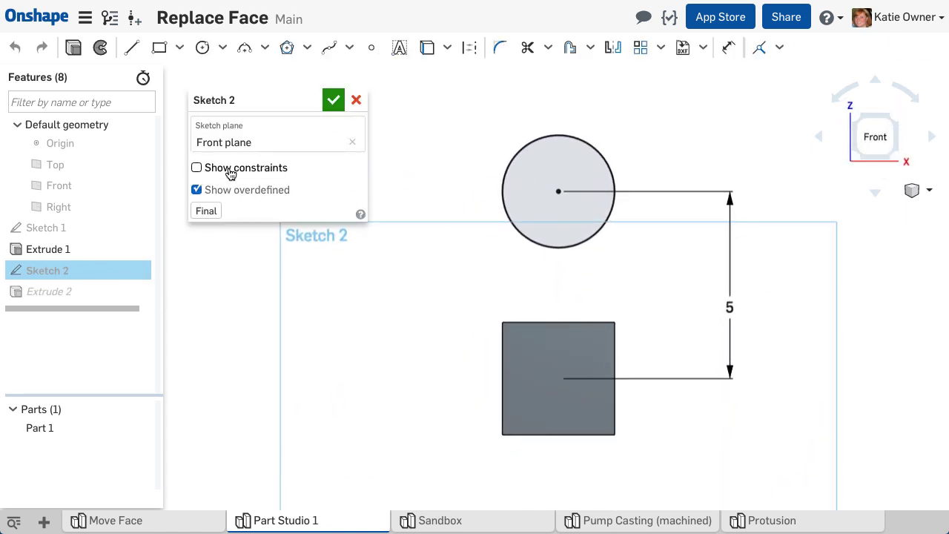
left_click(196, 167)
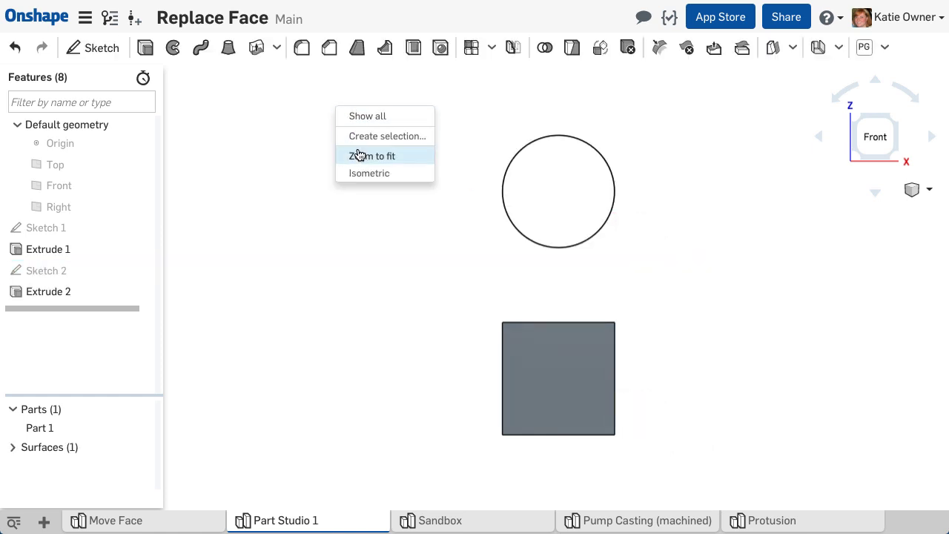
left_click(742, 48)
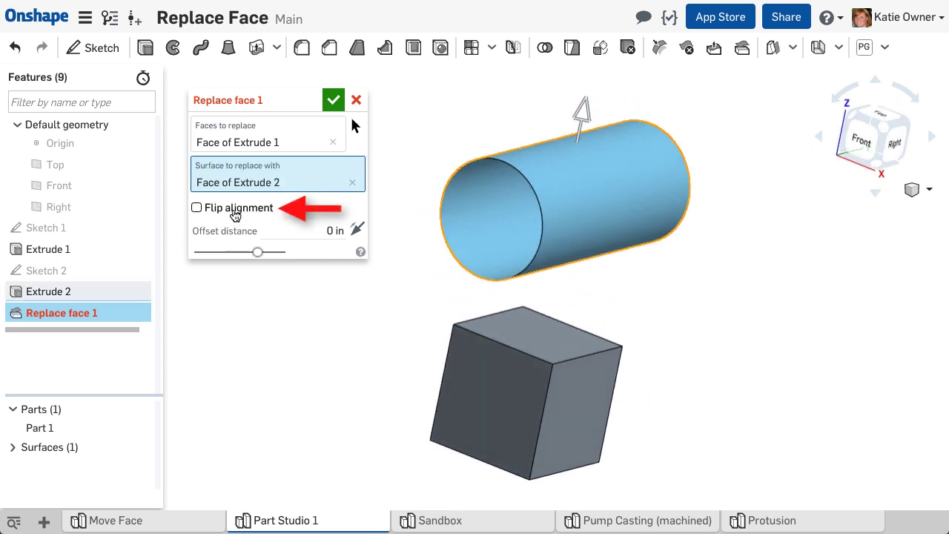
Step: Toggle Flip alignment, exit the sketch, and pick the block face to replace
left_click(197, 208)
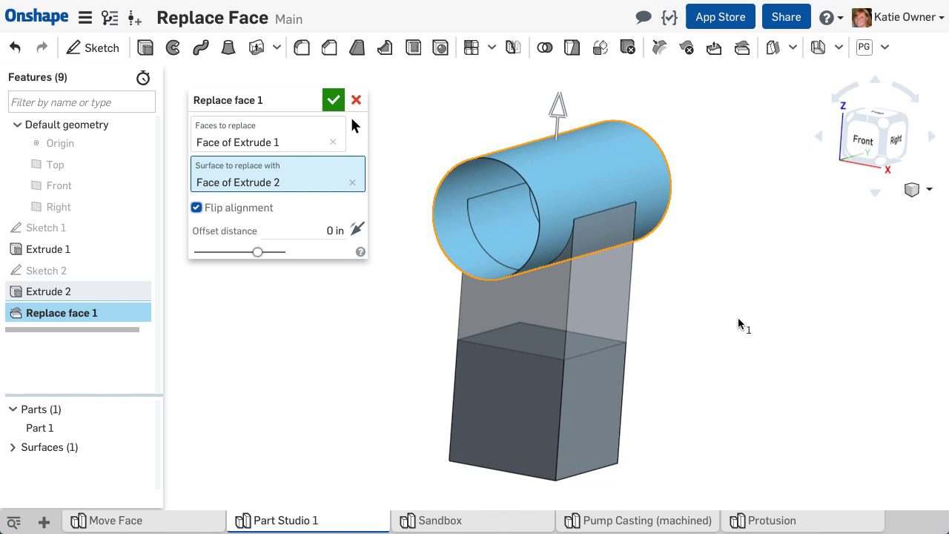
mouse_move(358, 100)
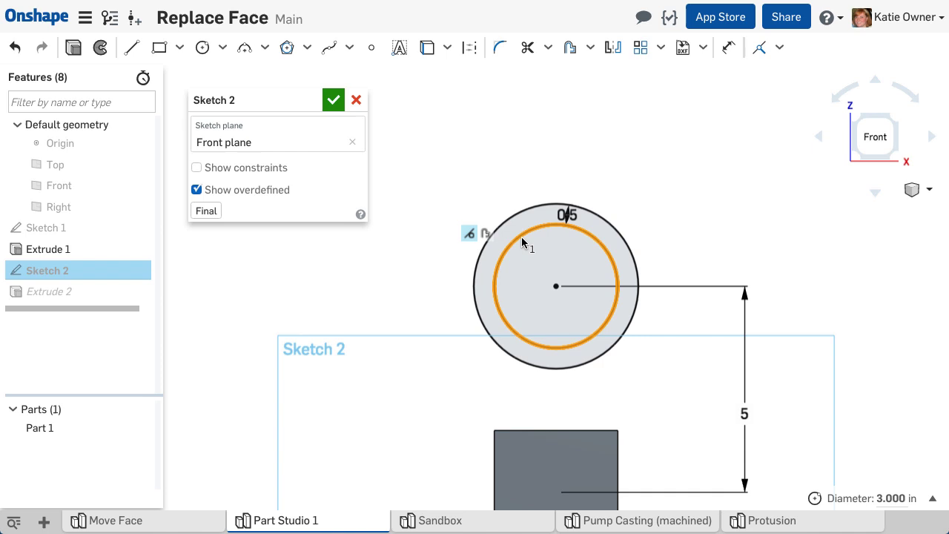
left_click(334, 99)
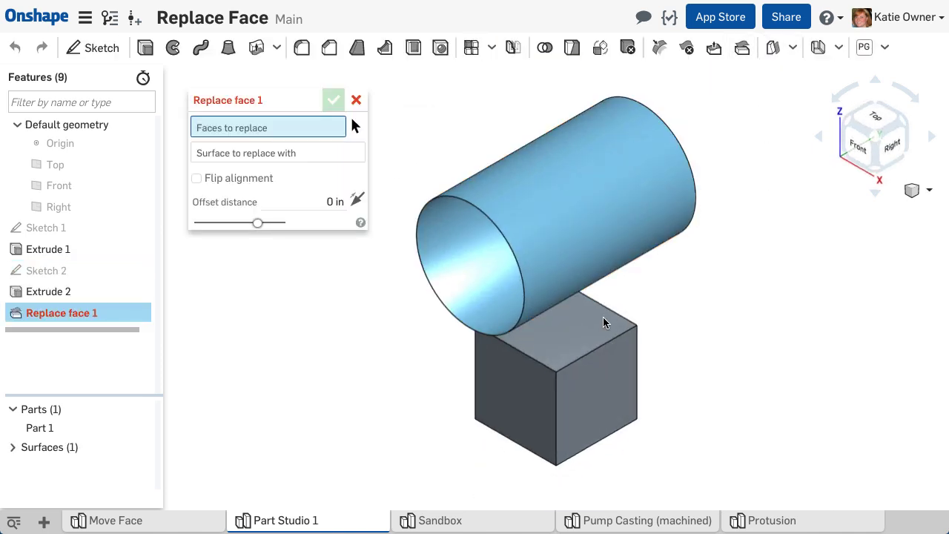
left_click(549, 170)
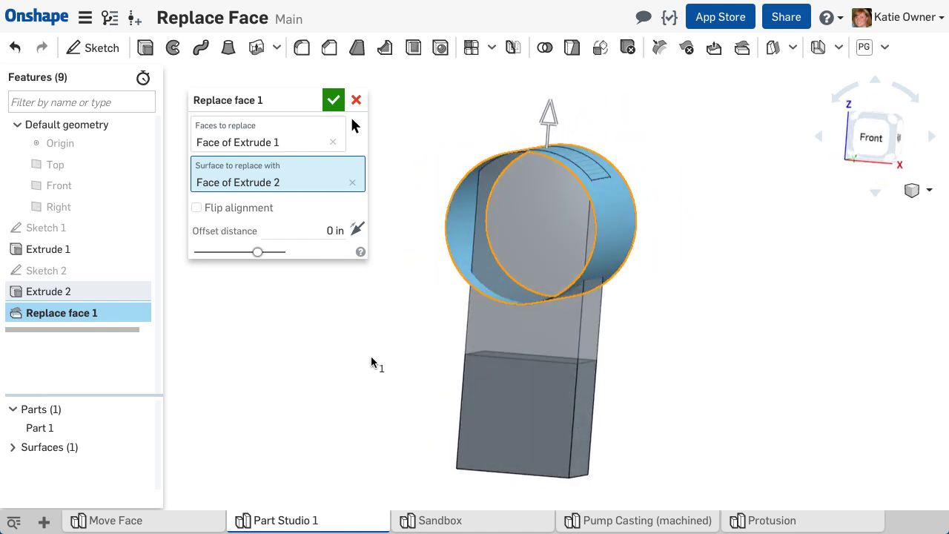
Step: Compare Flip alignment on and off, ending flipped so the block meets the cylinder
left_click(196, 208)
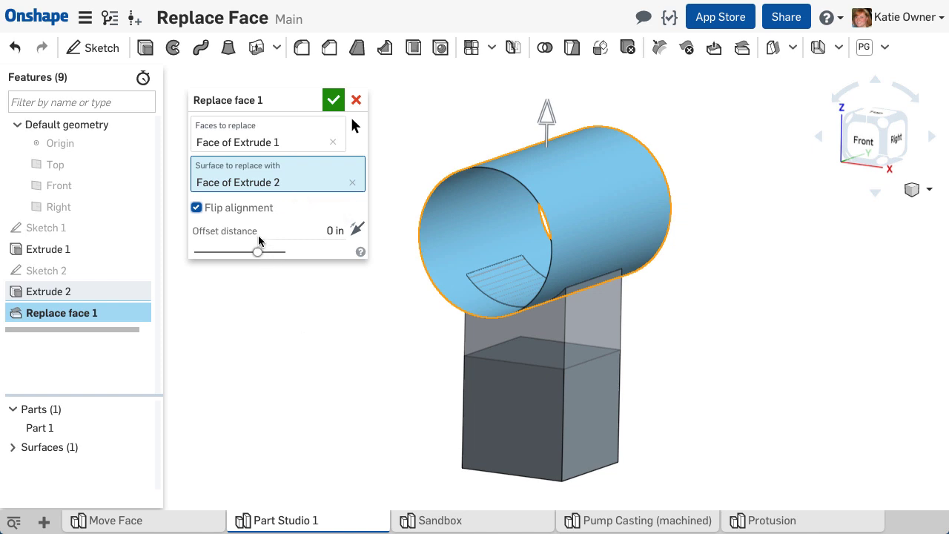
left_click(196, 207)
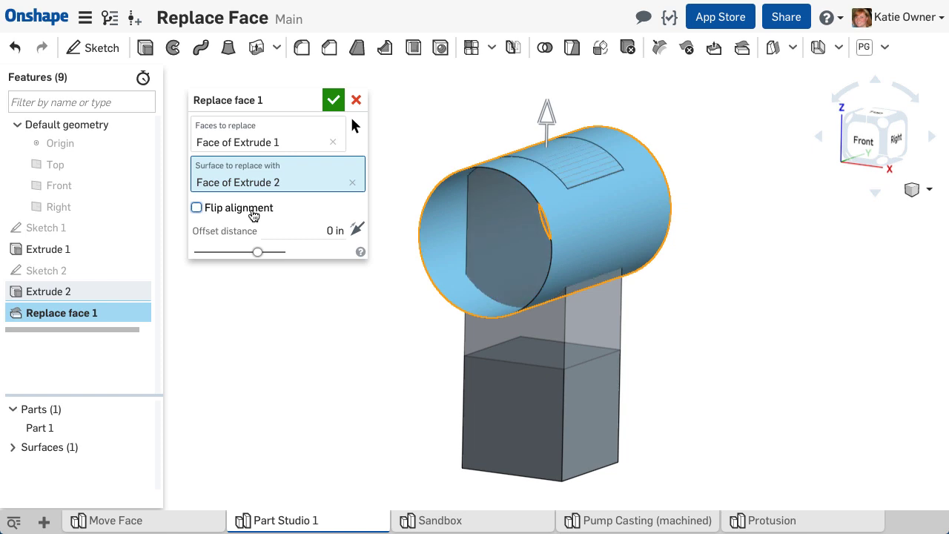
left_click(197, 207)
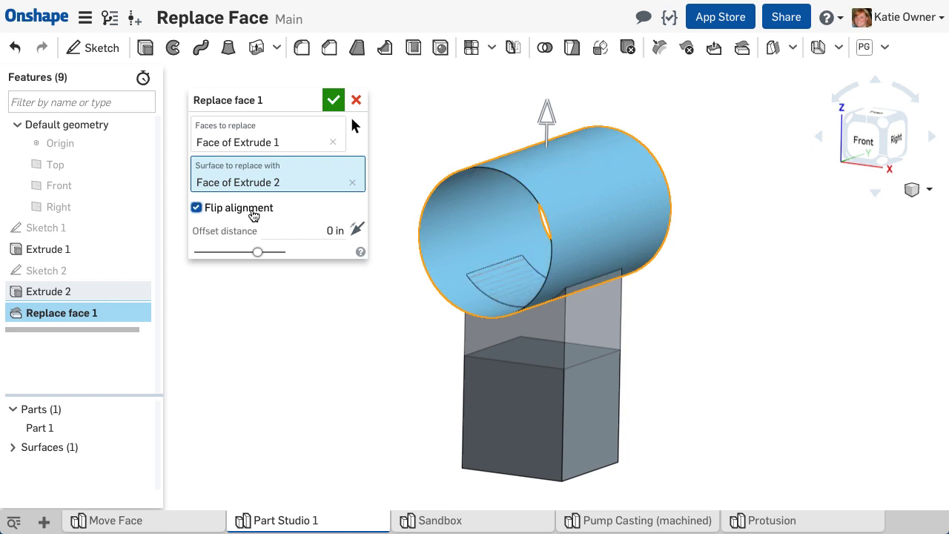
left_click(196, 207)
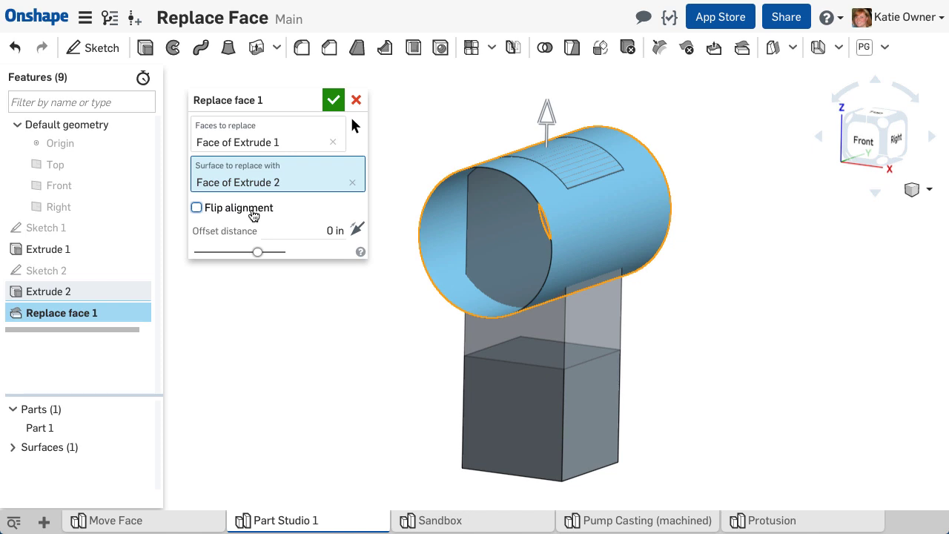
left_click(197, 208)
type("0.25")
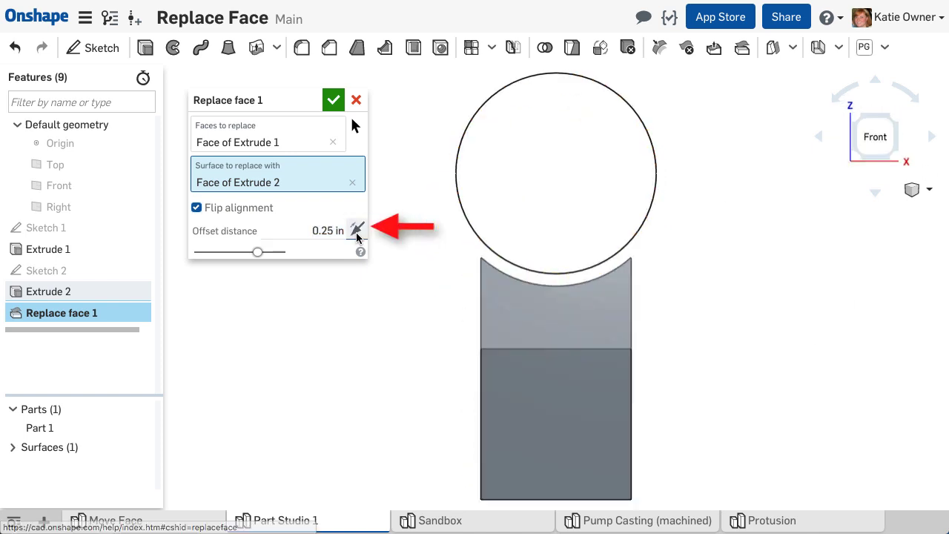
Step: Flip the alignment of the Sweep 1 face replacement in the Bracket document
left_click(196, 208)
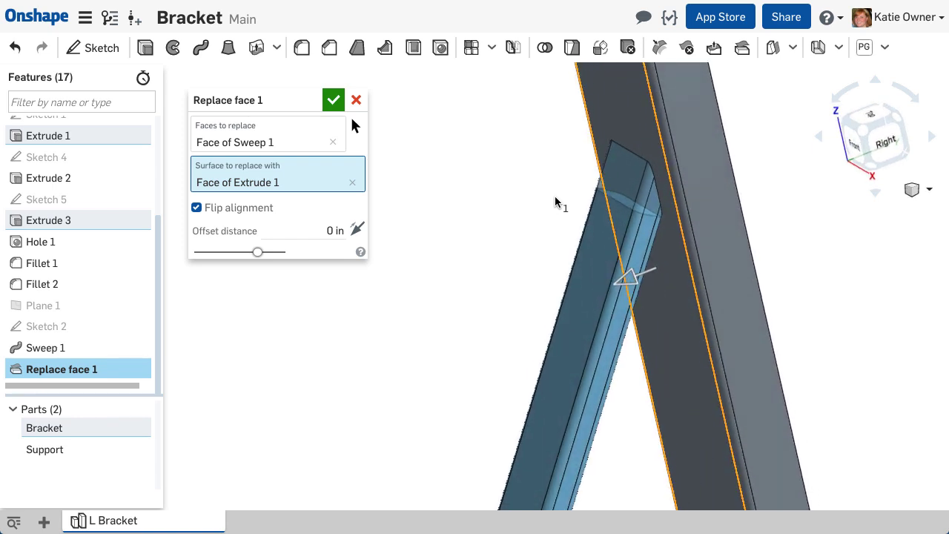
Step: Unflip and apply the support replacement, union Support with Bracket, accept the cap's replacement
left_click(197, 208)
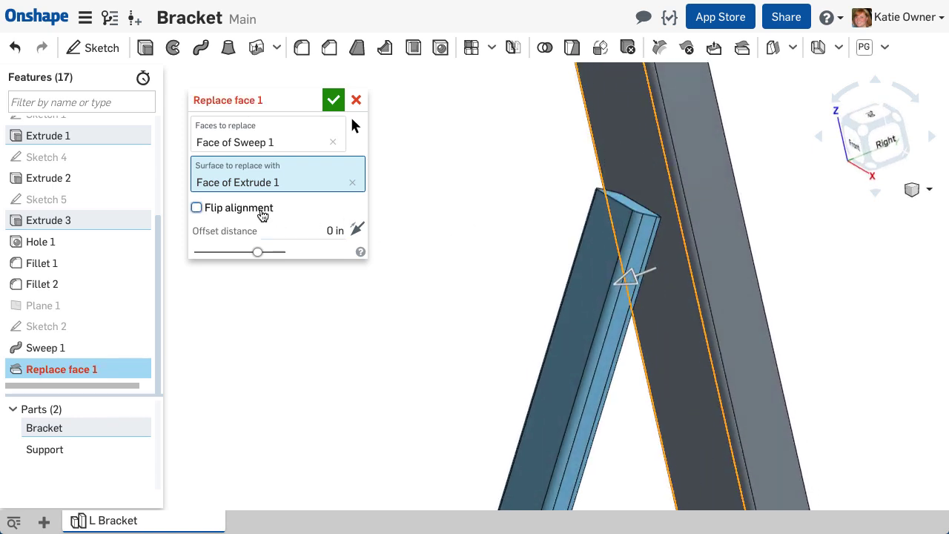
left_click(333, 99)
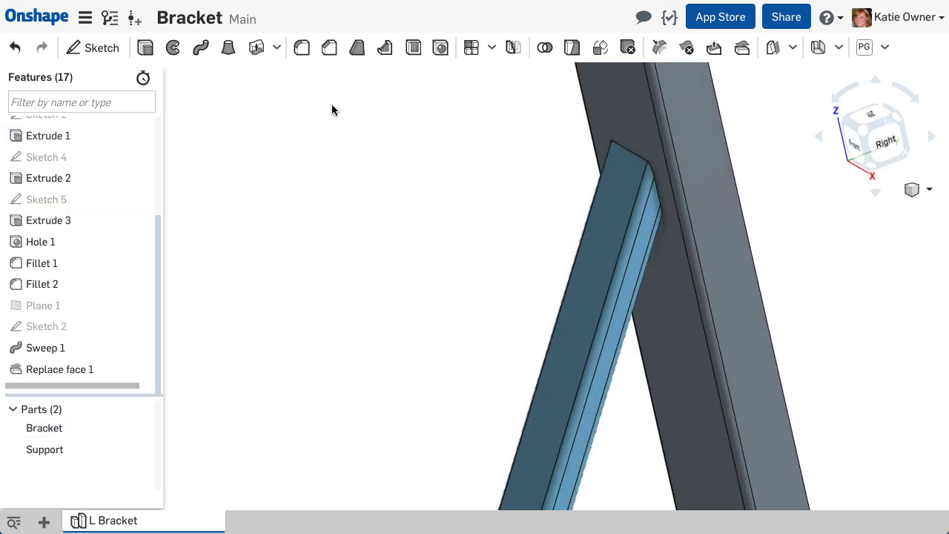
left_click(628, 48)
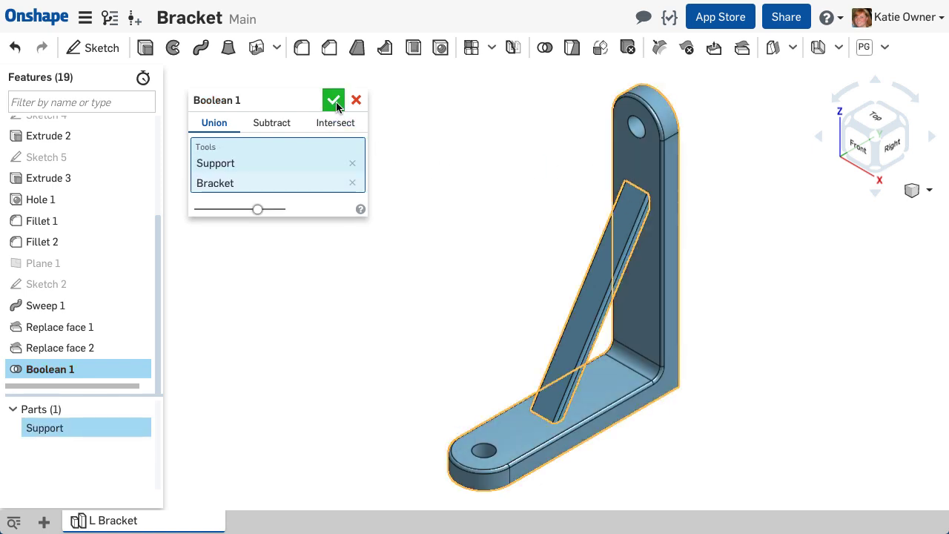
left_click(333, 101)
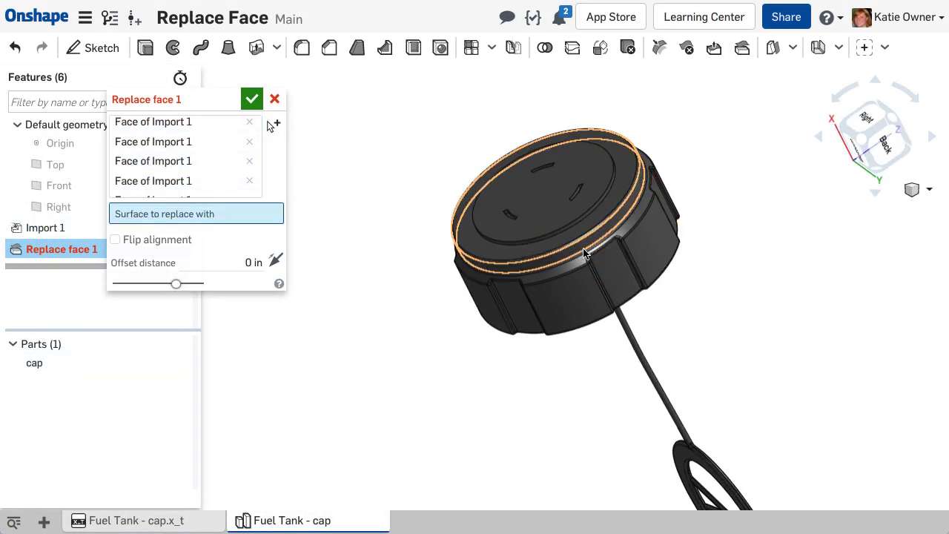
left_click(251, 99)
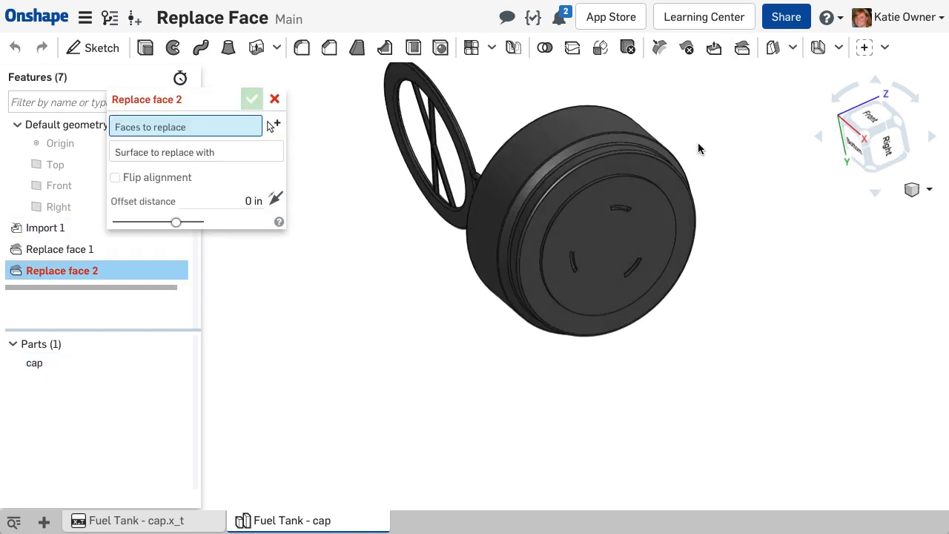